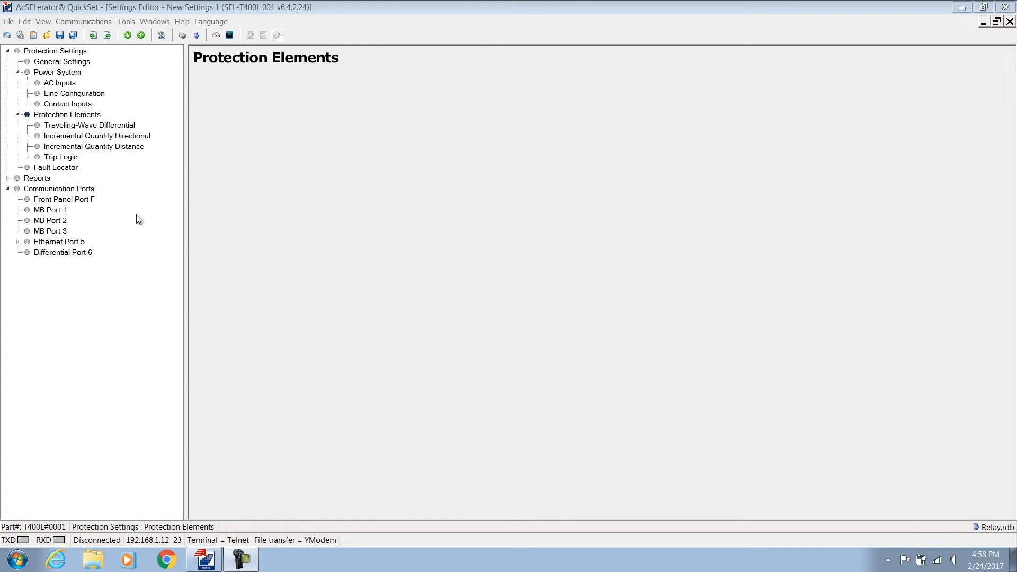
mouse_move(113, 126)
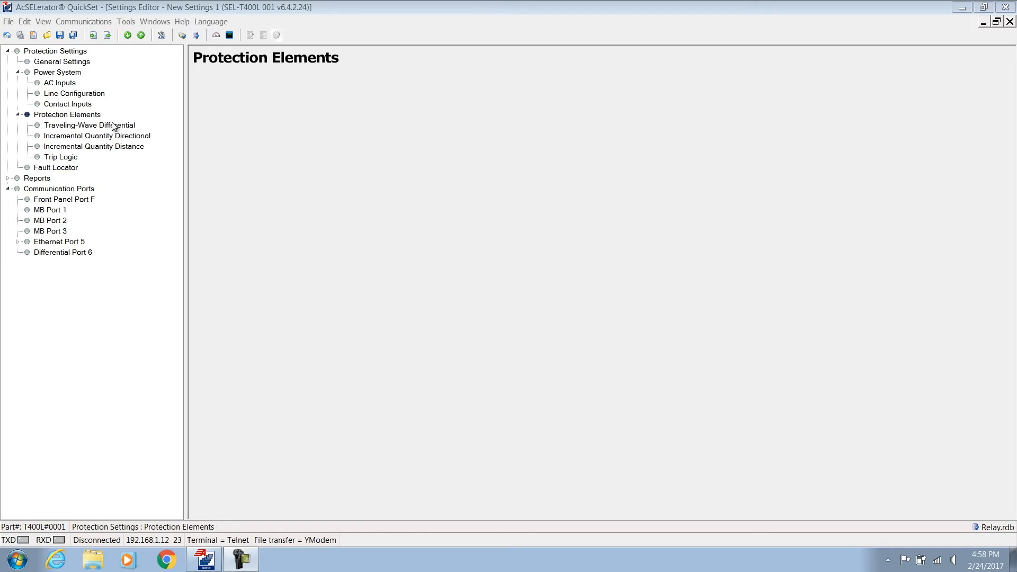
Show the Traveling-Wave Differential element page under Protection Elements.
left_click(89, 125)
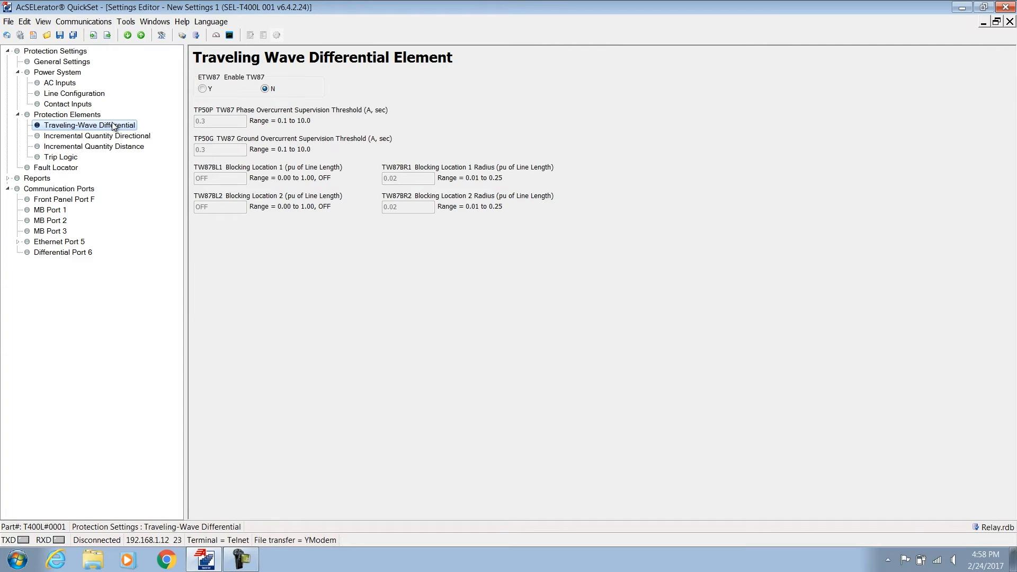
Set ETW87 to Y with TP50P 2.6 A and TP50G 1.5 A.
left_click(202, 88)
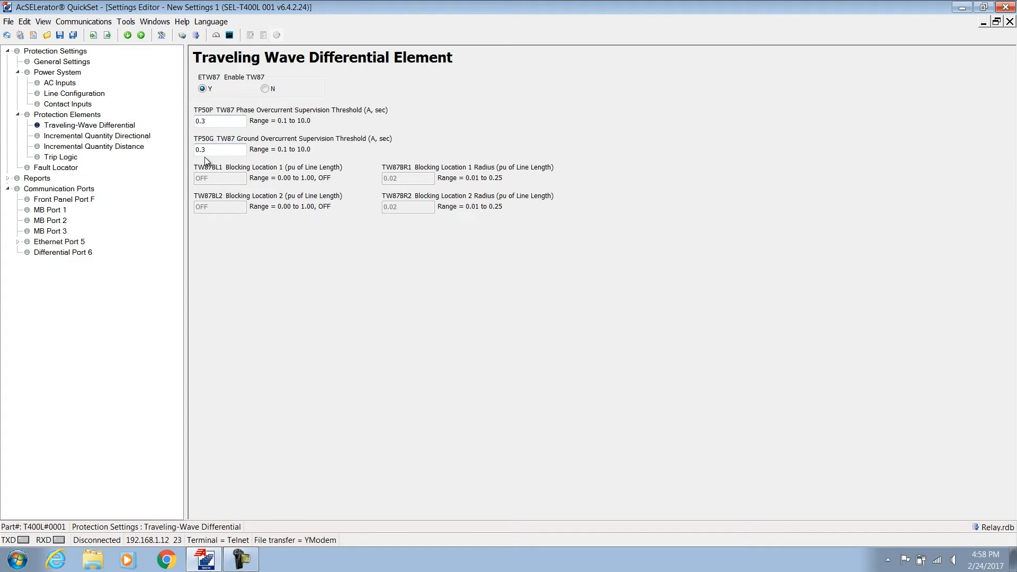
left_click(219, 121)
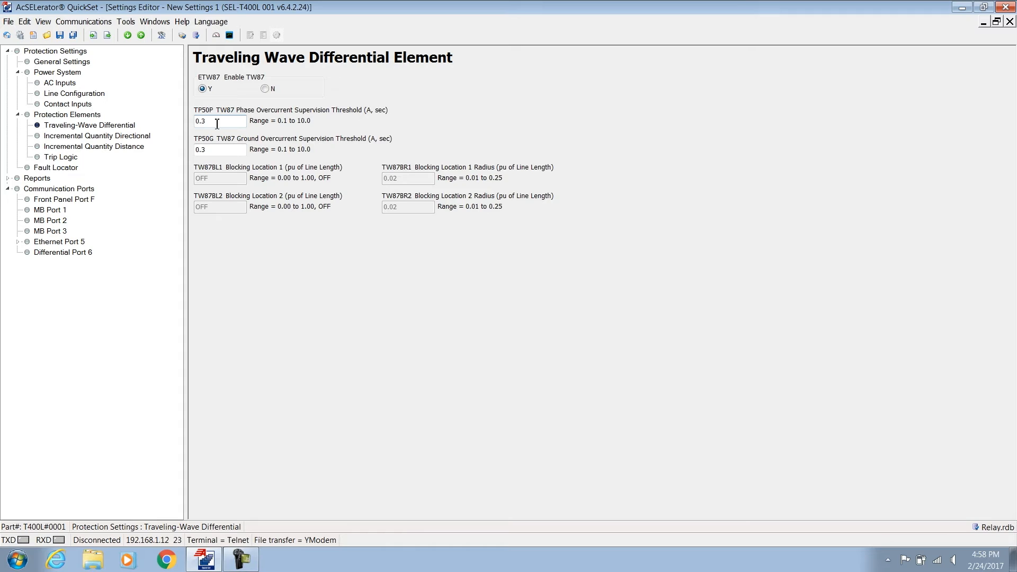
left_click(219, 120)
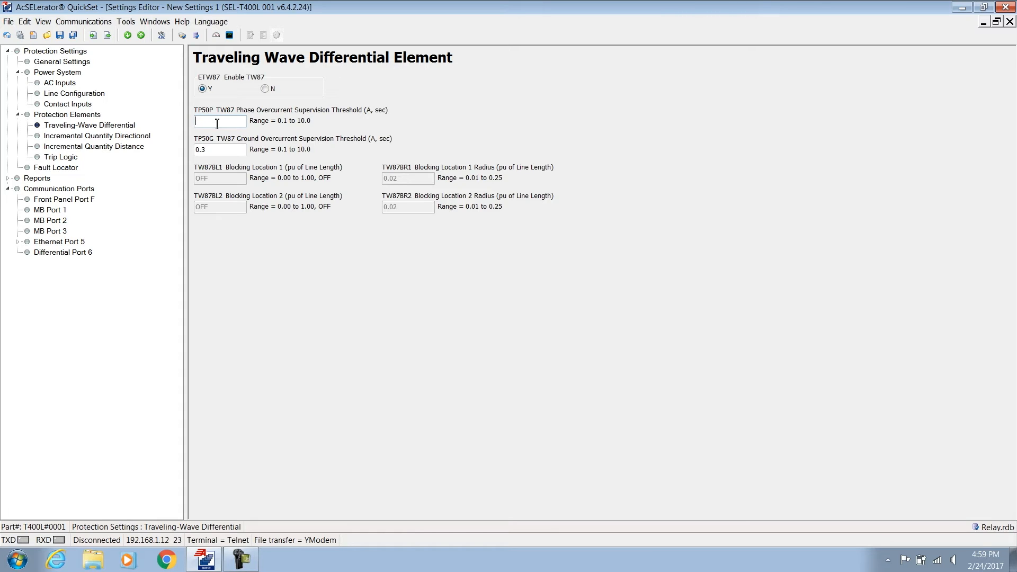
type("2.6")
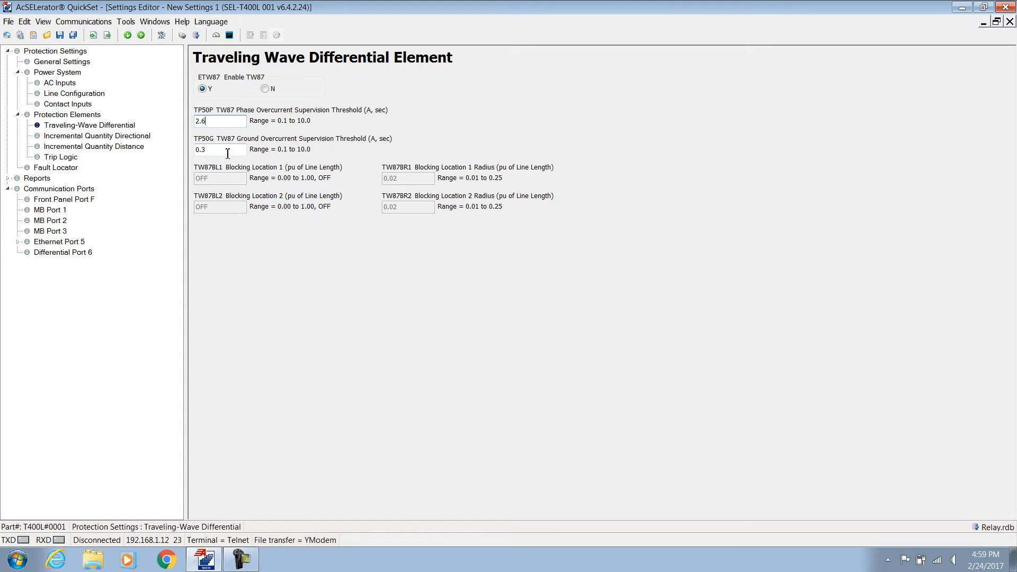
type("1.5")
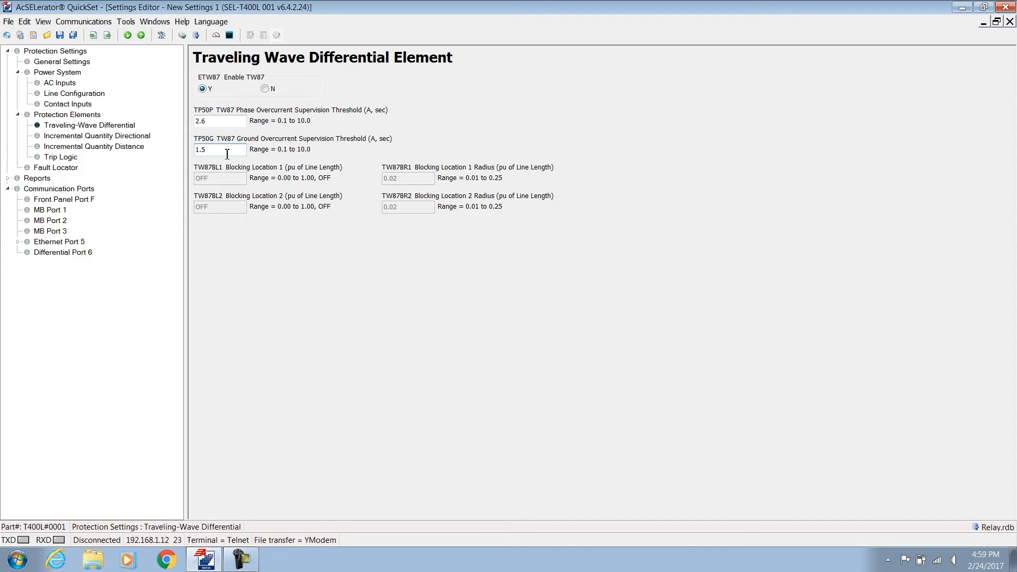
left_click(97, 136)
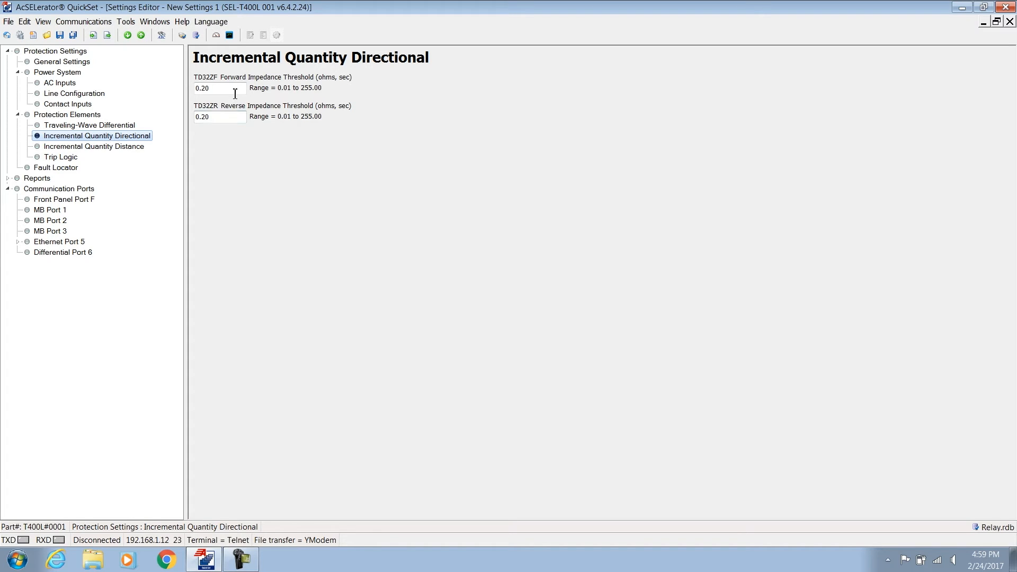
Set TD32ZF to 0.83 and TD32ZR to 1.00 ohms, then move to Incremental Quantity Distance.
left_click(218, 88)
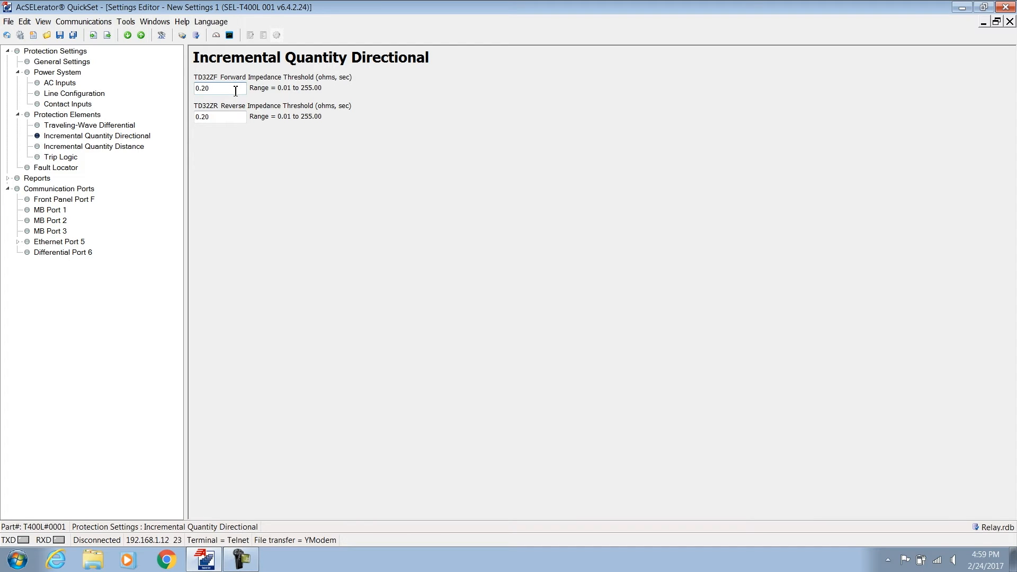
left_click(214, 88)
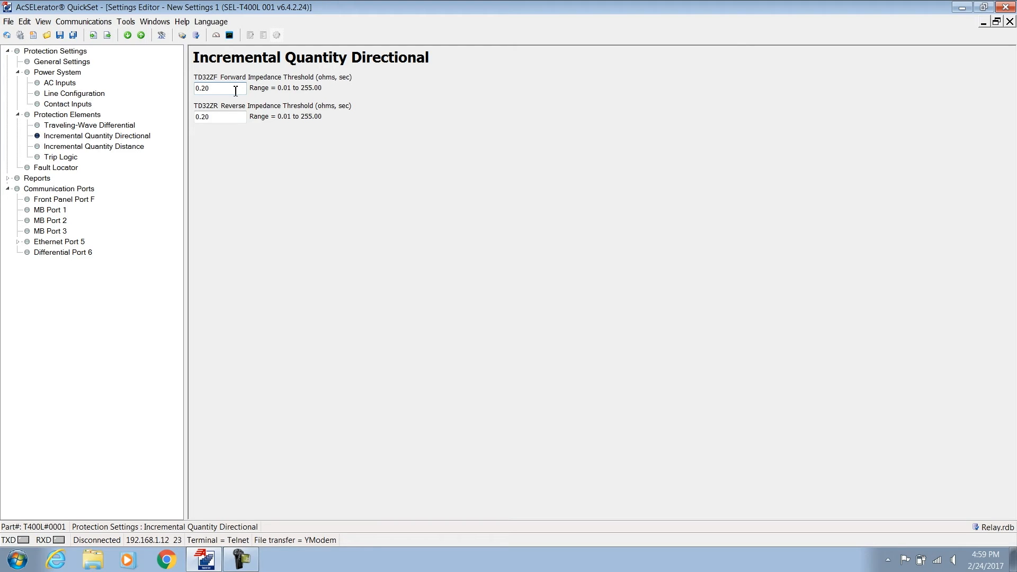
key("BackSpace")
type("83")
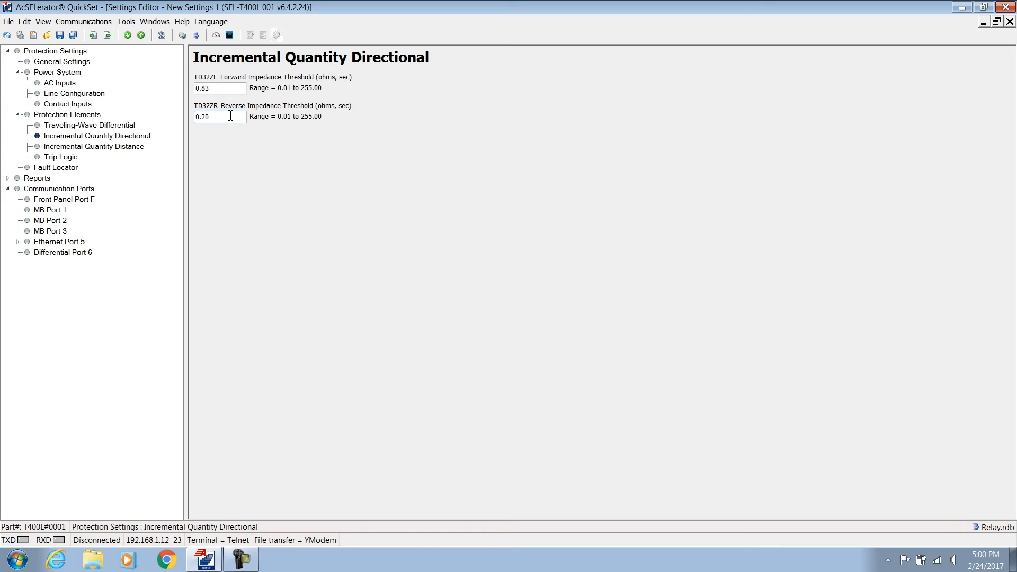
type("1.00")
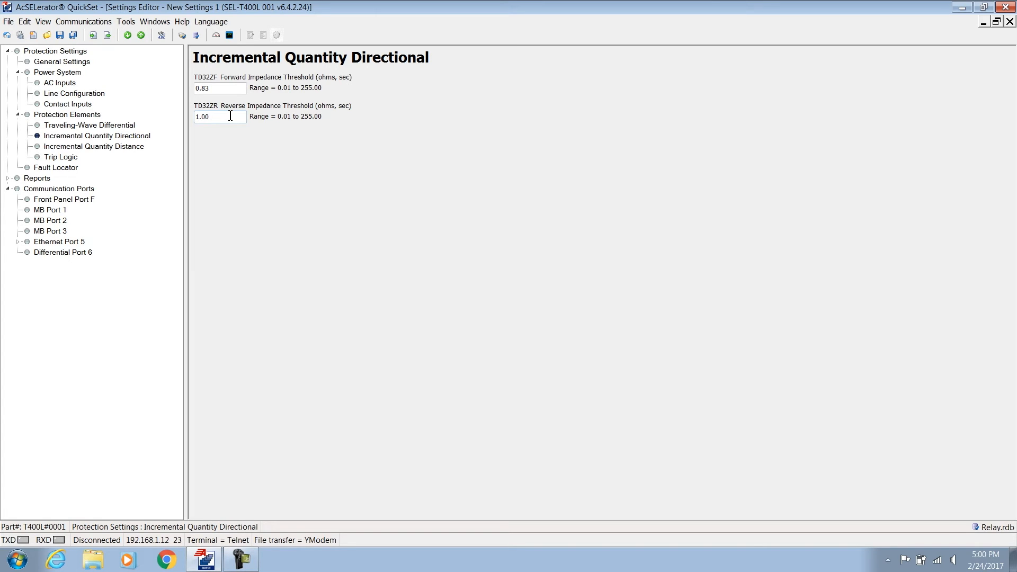
left_click(214, 116)
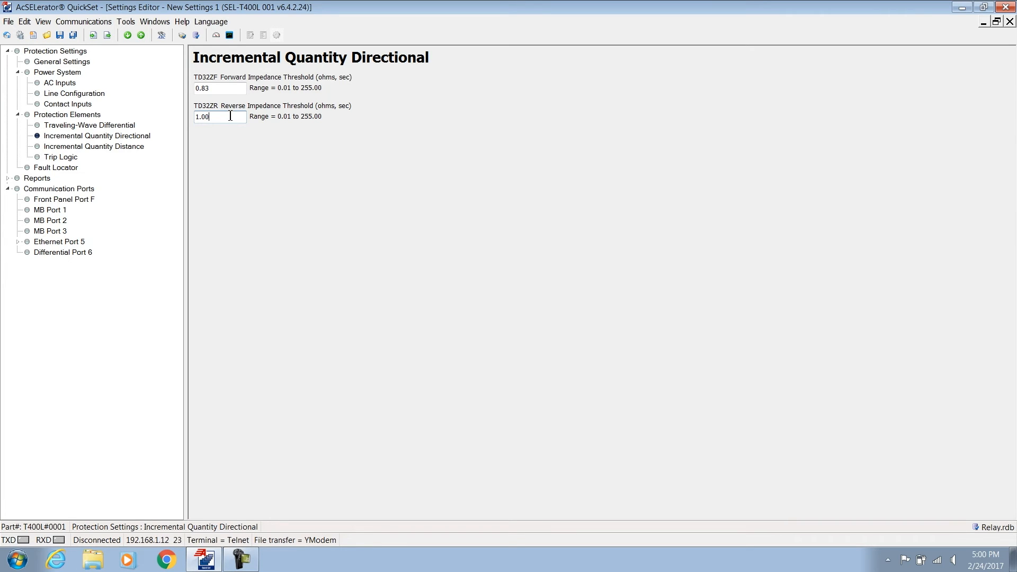
left_click(93, 147)
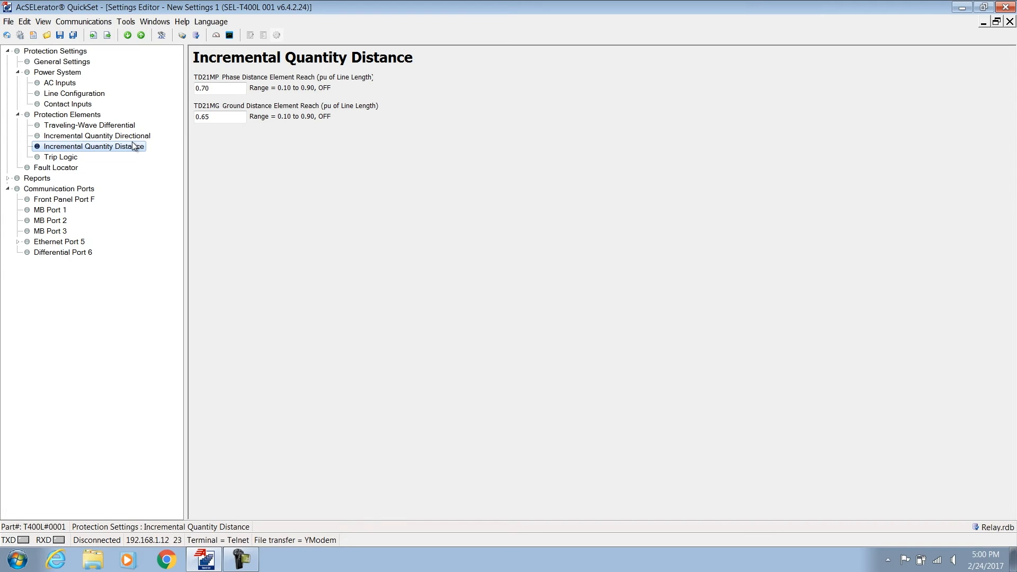
mouse_move(225, 97)
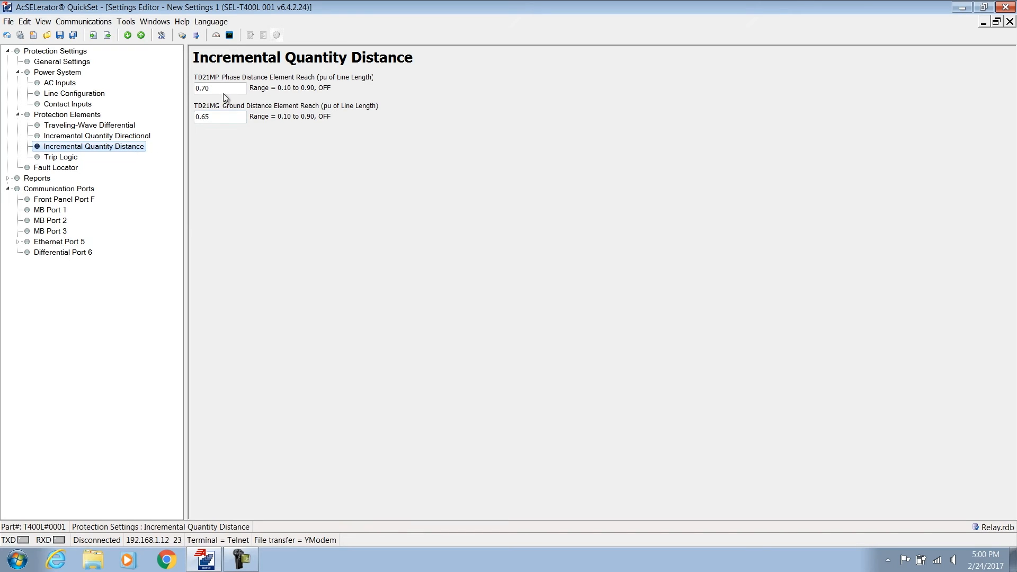
Set TD21MP phase reach to 0.80 and begin TD21MG ground reach at 0.70 pu.
left_click(219, 88)
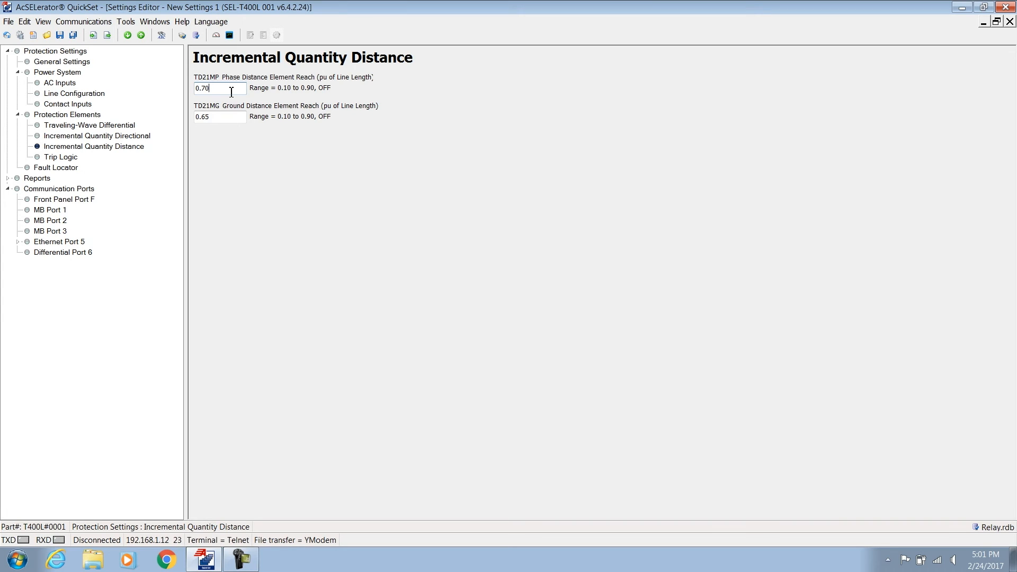
key("BackSpace")
type("8")
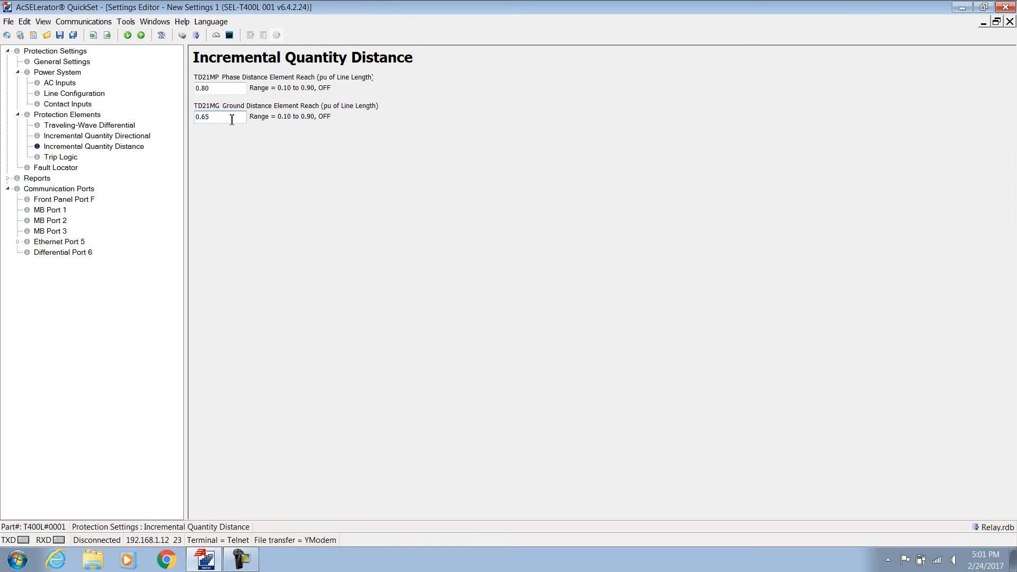
key("Backspace")
type("7")
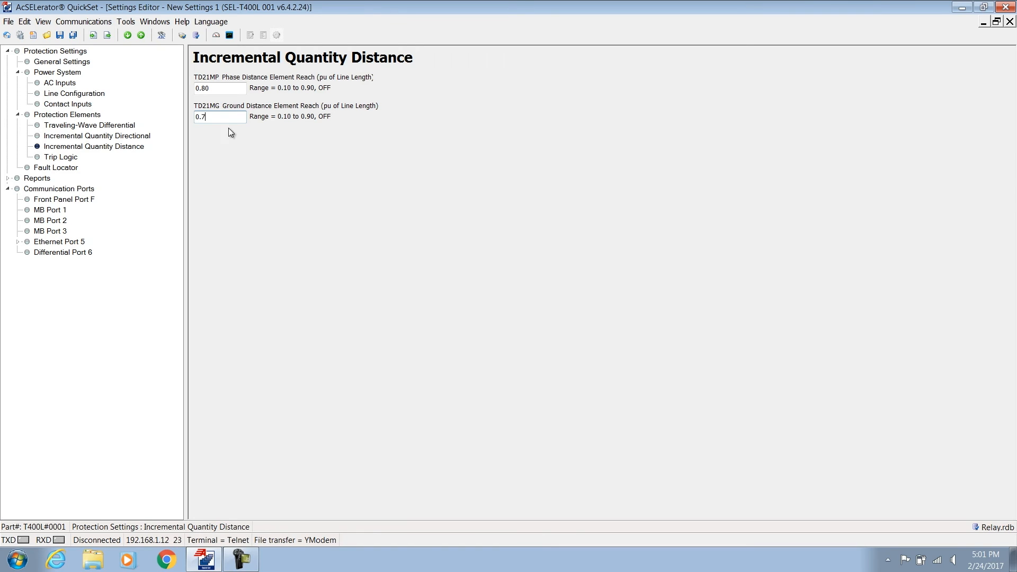
mouse_move(234, 167)
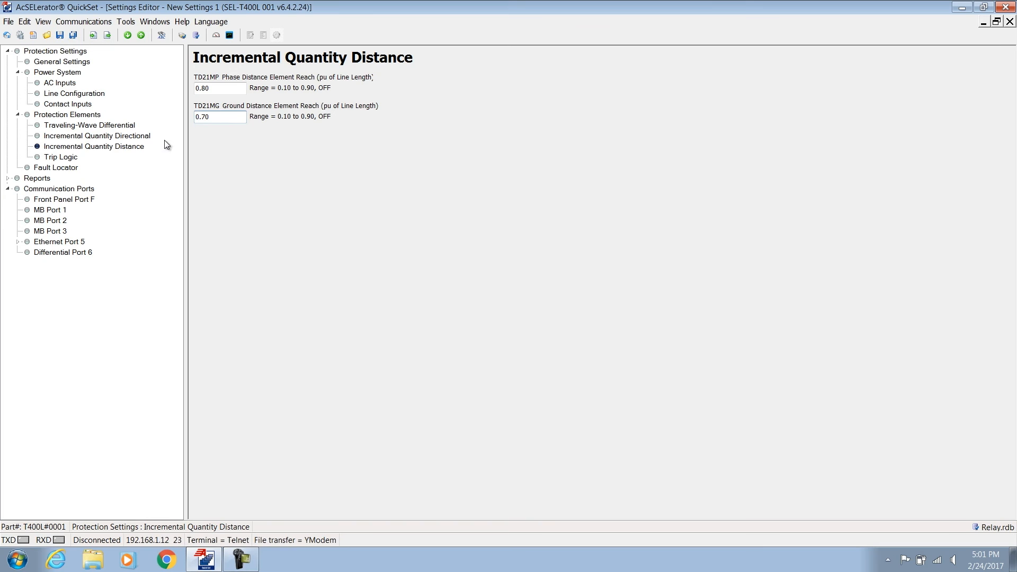
Finish the 0.70 ground reach and show the Trip Logic settings page.
left_click(60, 156)
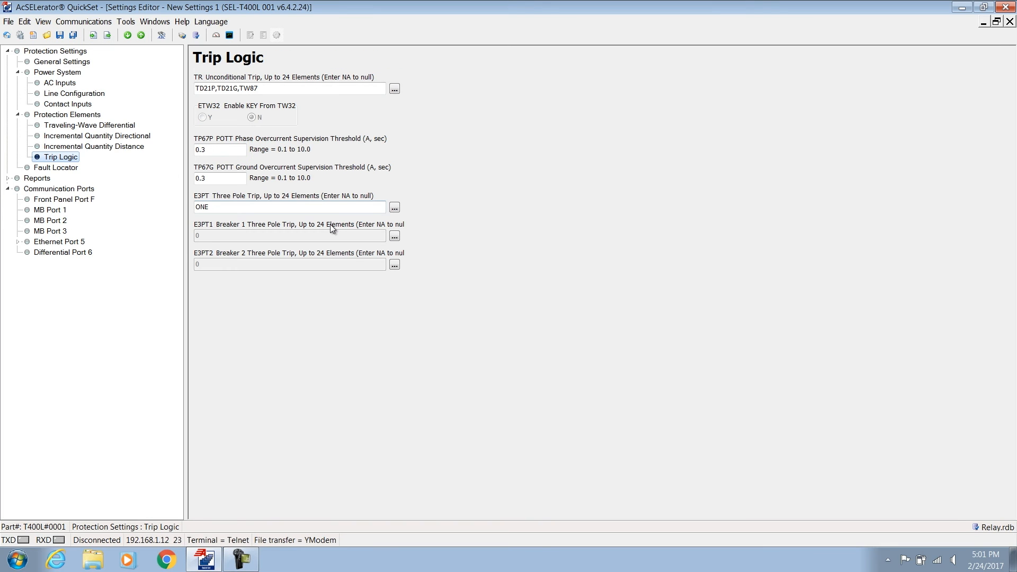
mouse_move(326, 127)
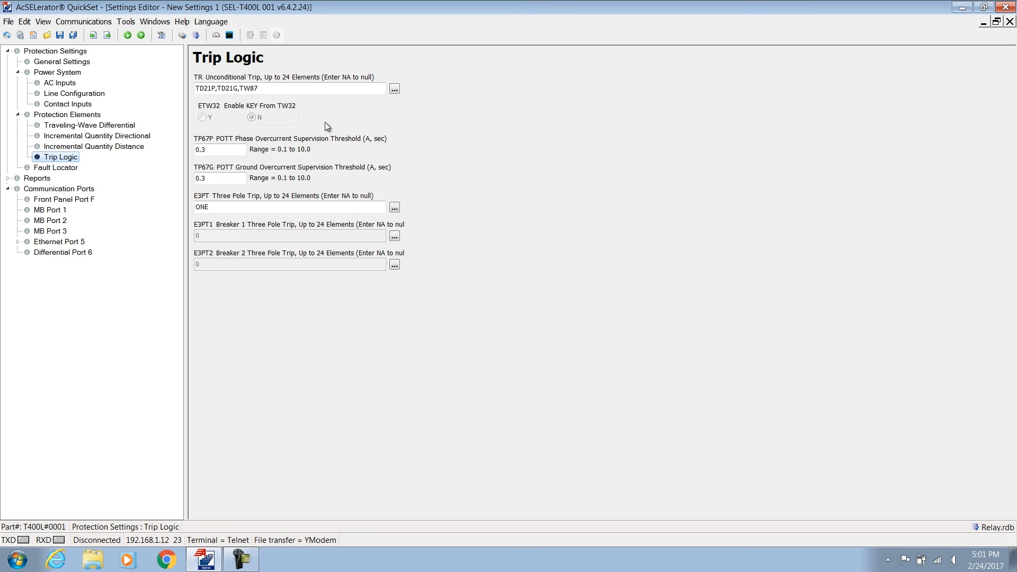
left_click(290, 88)
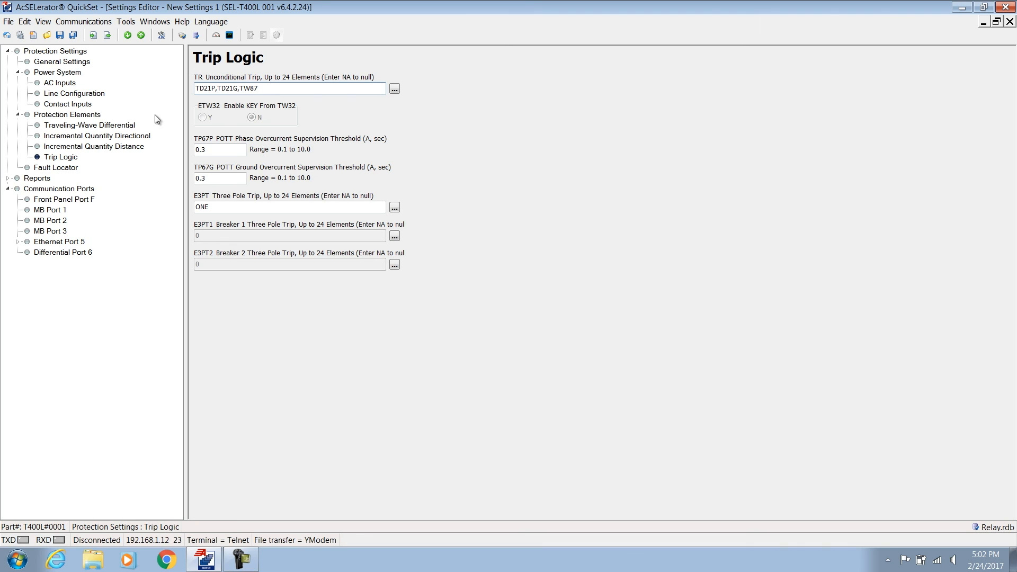
After reviewing TW87 values, set TP67P to 2.6 A and TP67G to 1.5 A in Trip Logic.
left_click(89, 125)
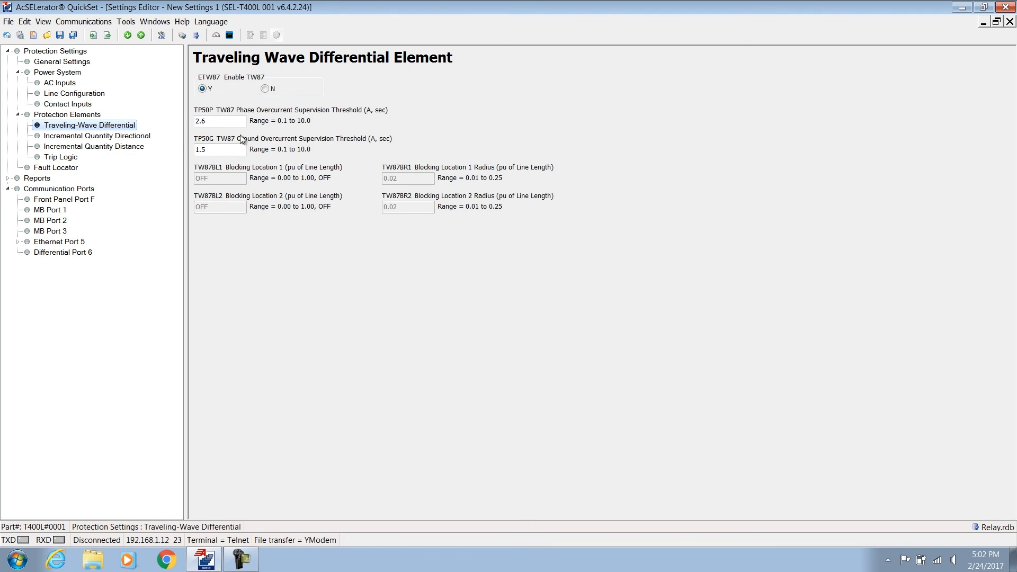
left_click(62, 156)
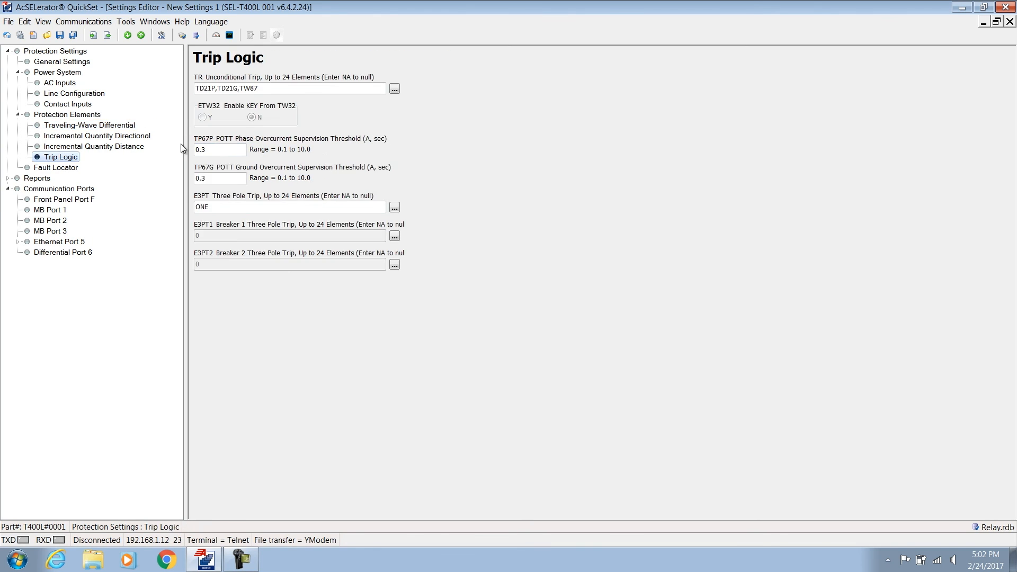
type("2.6")
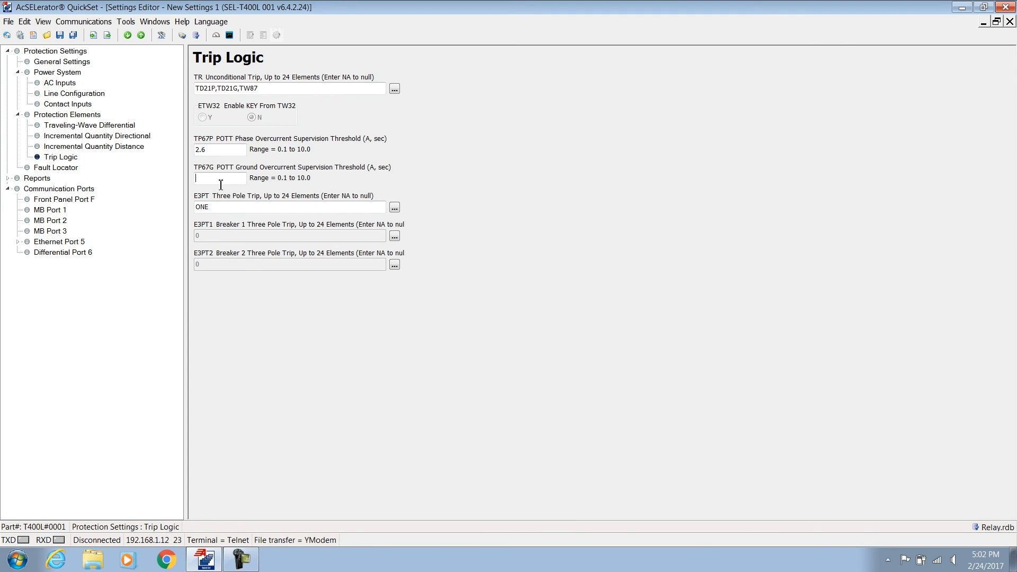
type("1.5")
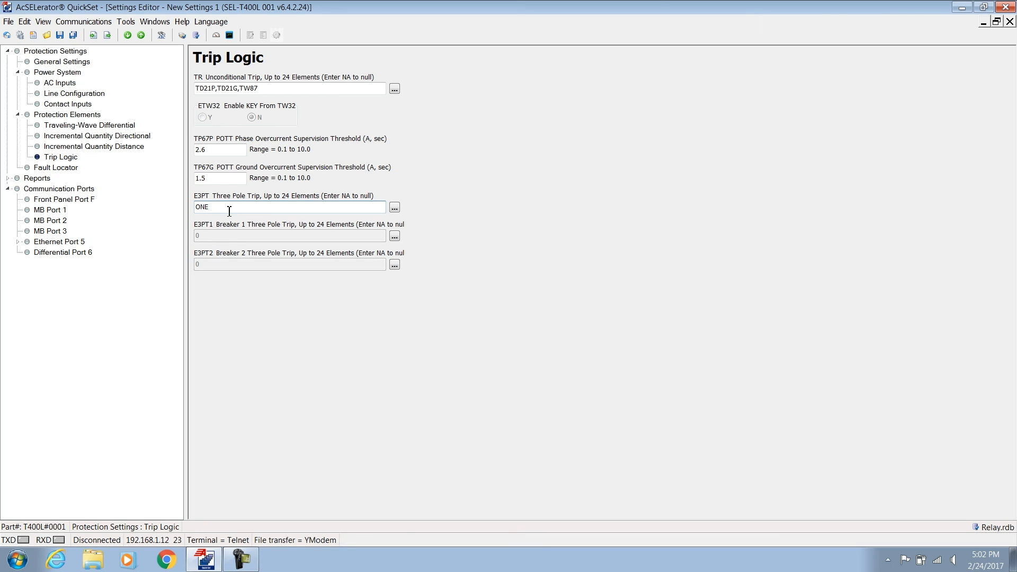
mouse_move(513, 299)
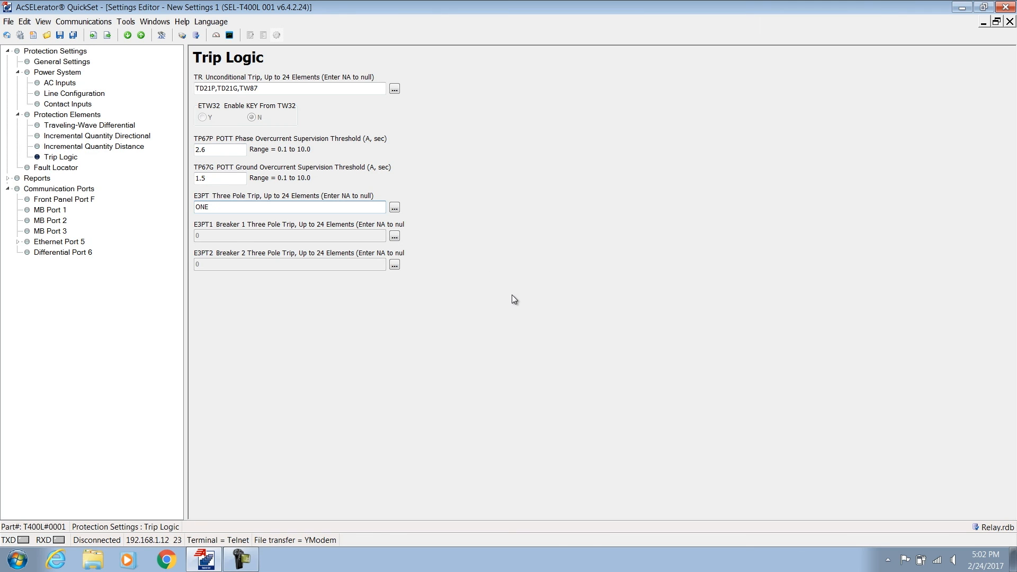